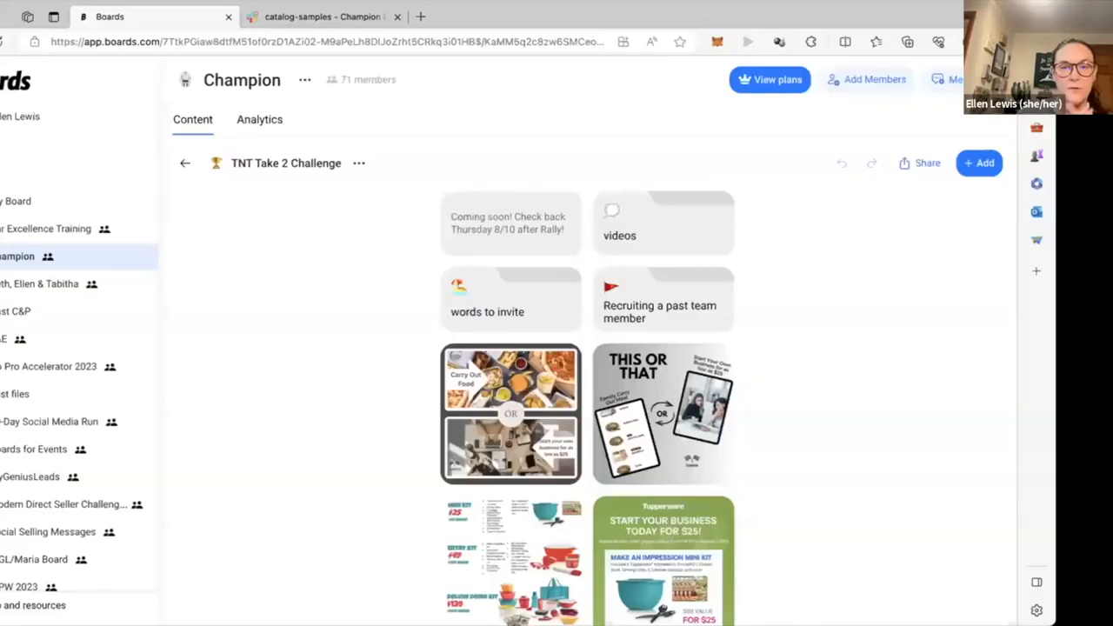
{"action": "mouse_move", "coordinate": [227, 224]}
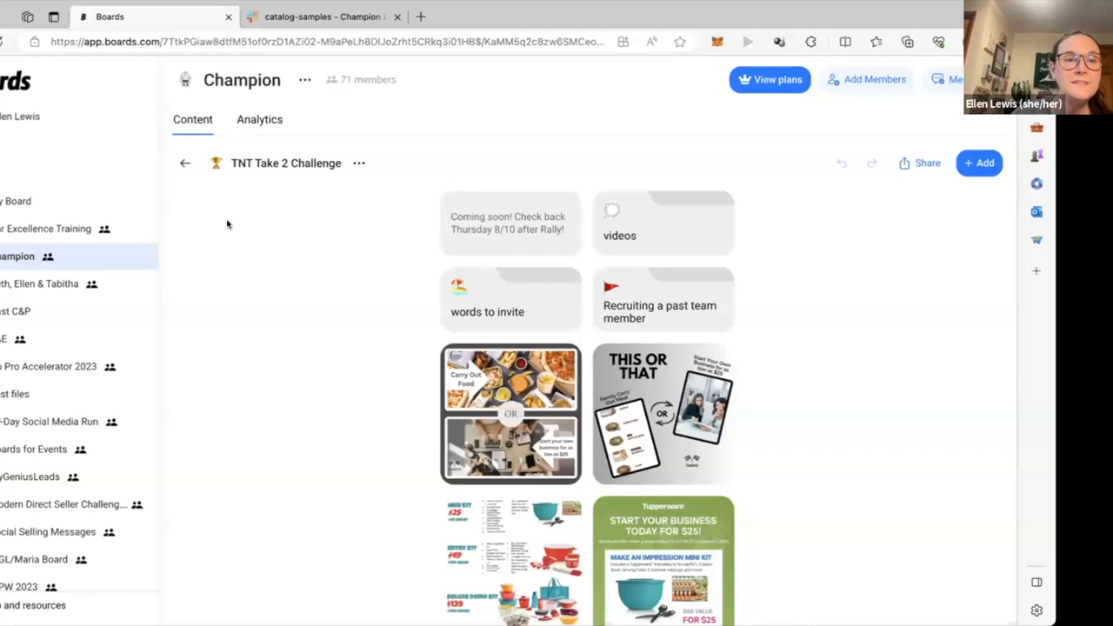
Step: From the Champion board, browse TNT Take 2 Challenge's videos folder, then return to TNT Take 2 Challenge
{"action": "left_click", "coordinate": [184, 163]}
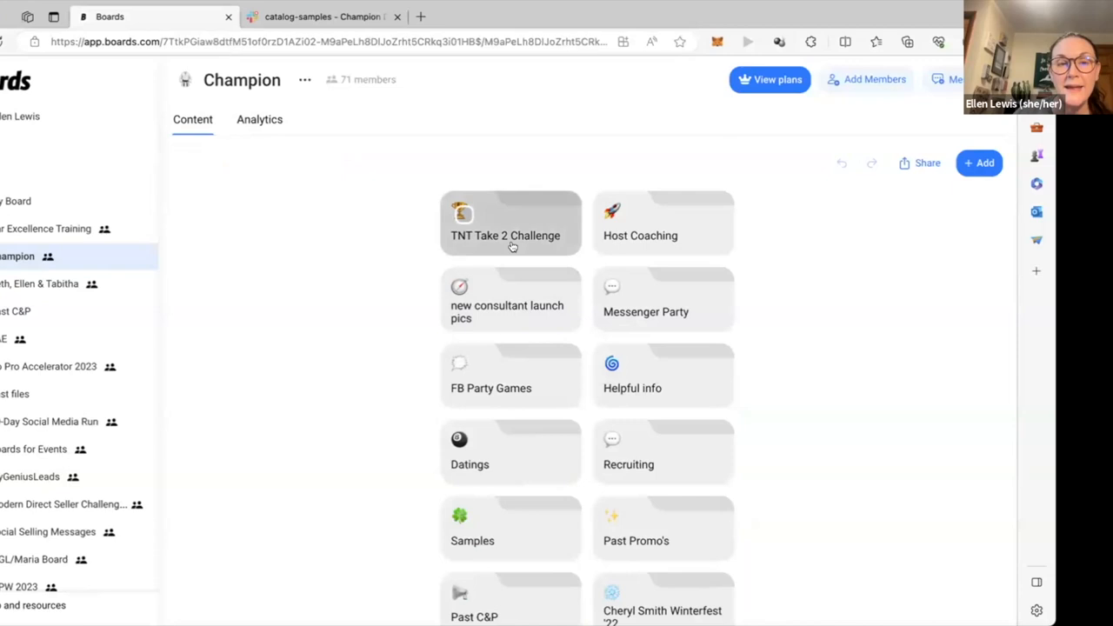
{"action": "left_click", "coordinate": [511, 222]}
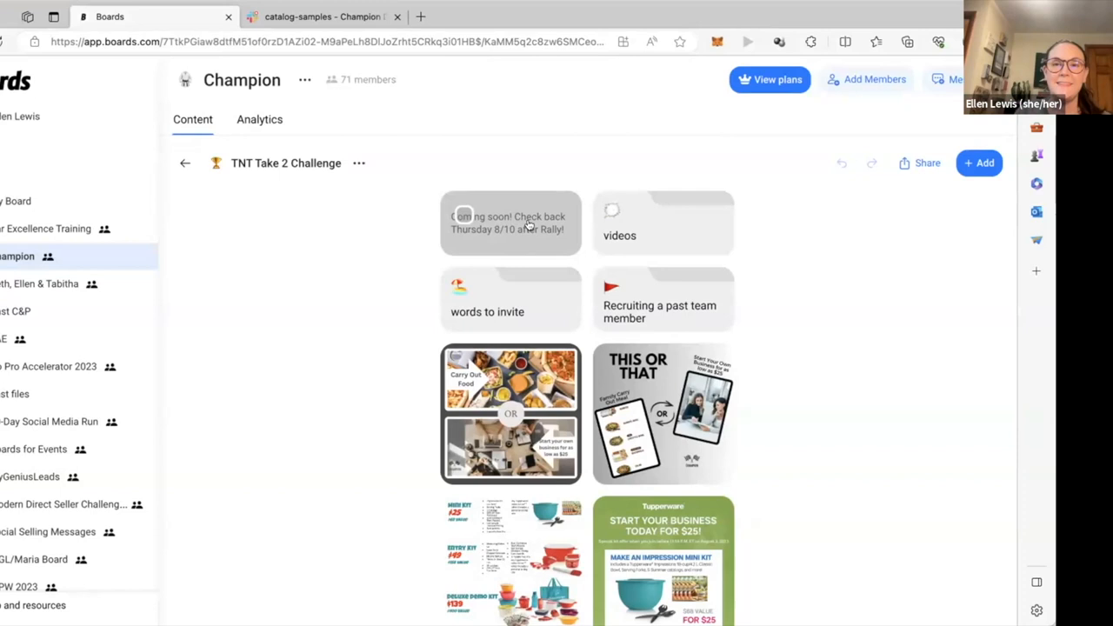
{"action": "left_click", "coordinate": [663, 222]}
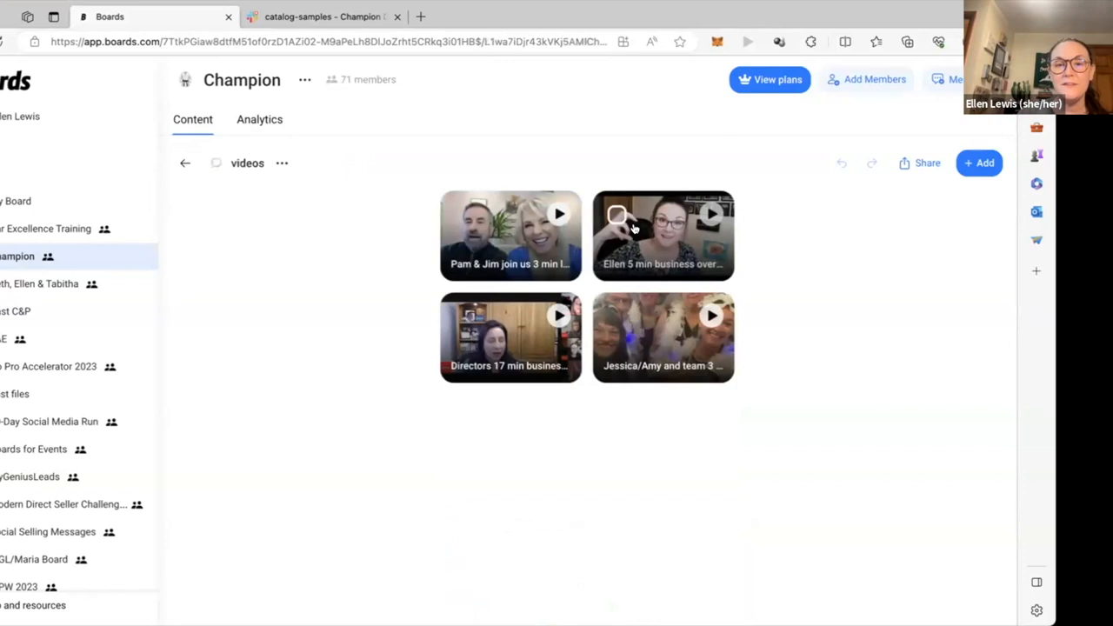
{"action": "mouse_move", "coordinate": [529, 337]}
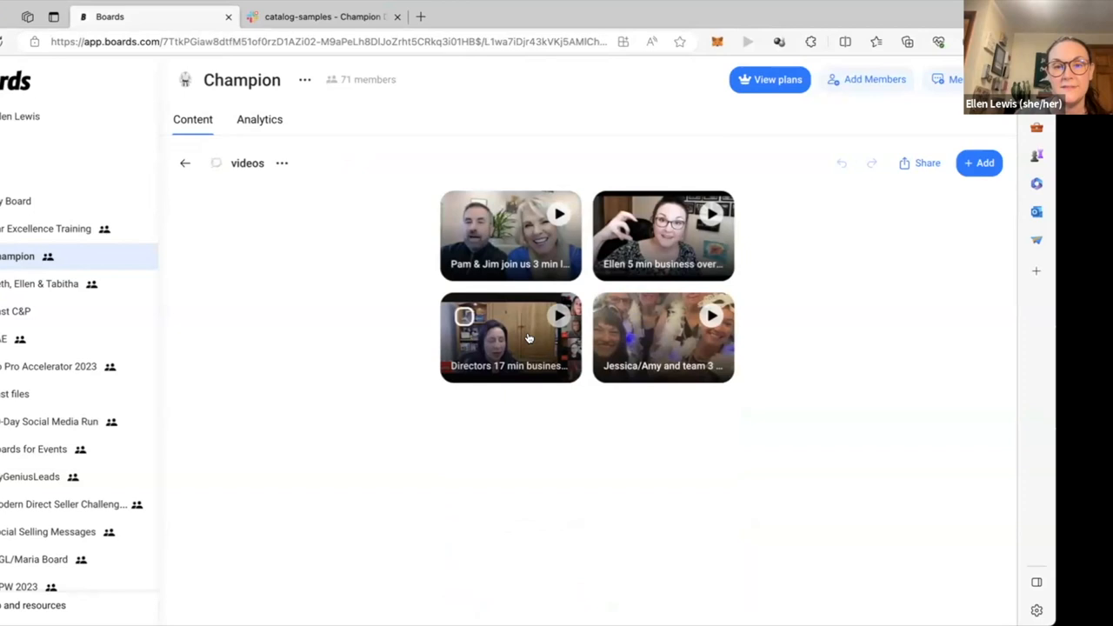
{"action": "mouse_move", "coordinate": [779, 354]}
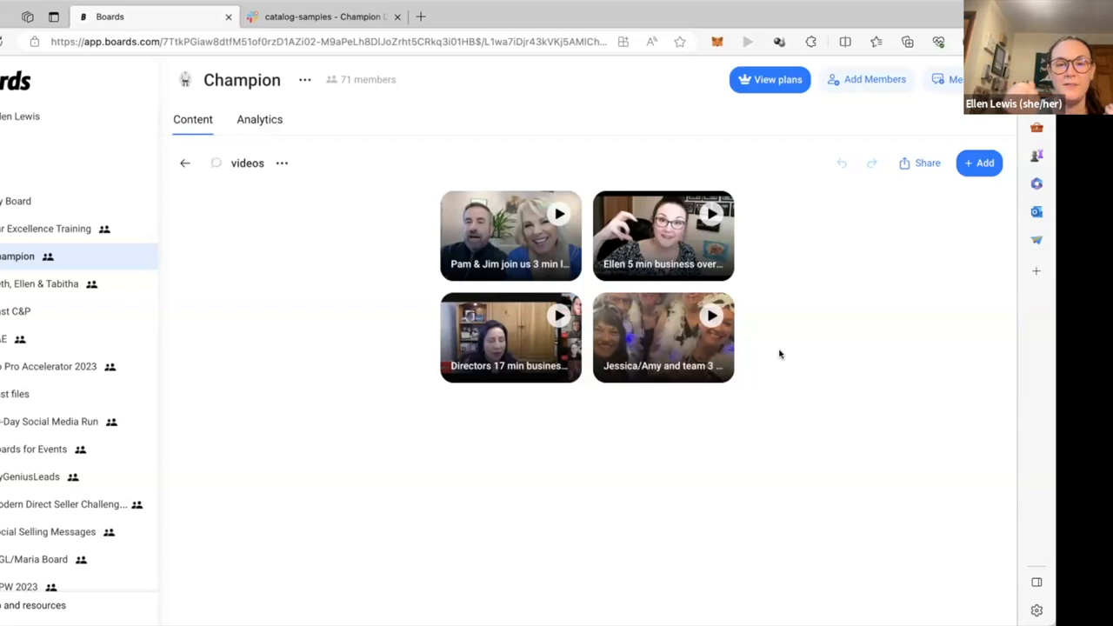
{"action": "left_click", "coordinate": [185, 163]}
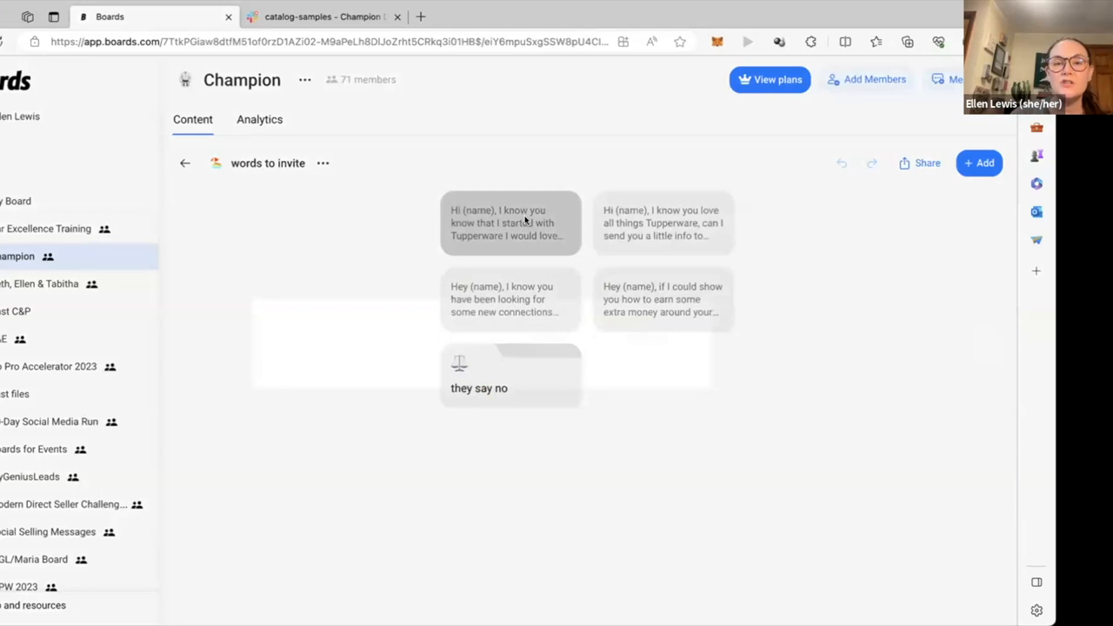
Step: Read the first invite message in full, close it, and return to TNT Take 2 Challenge
{"action": "left_click", "coordinate": [511, 223]}
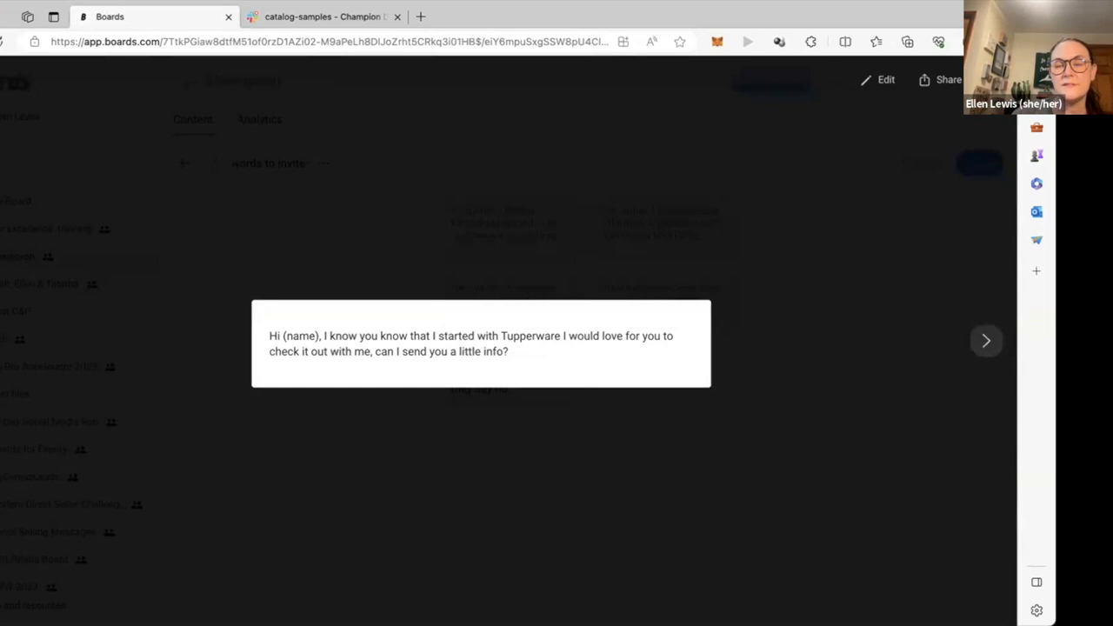
{"action": "left_click", "coordinate": [987, 340]}
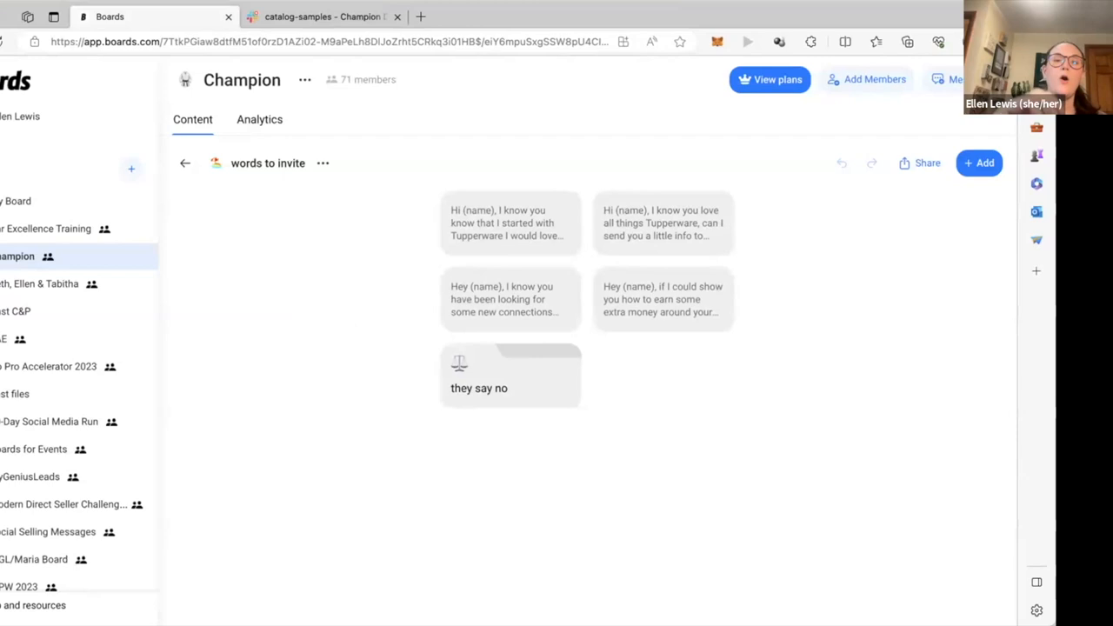
{"action": "left_click", "coordinate": [510, 298]}
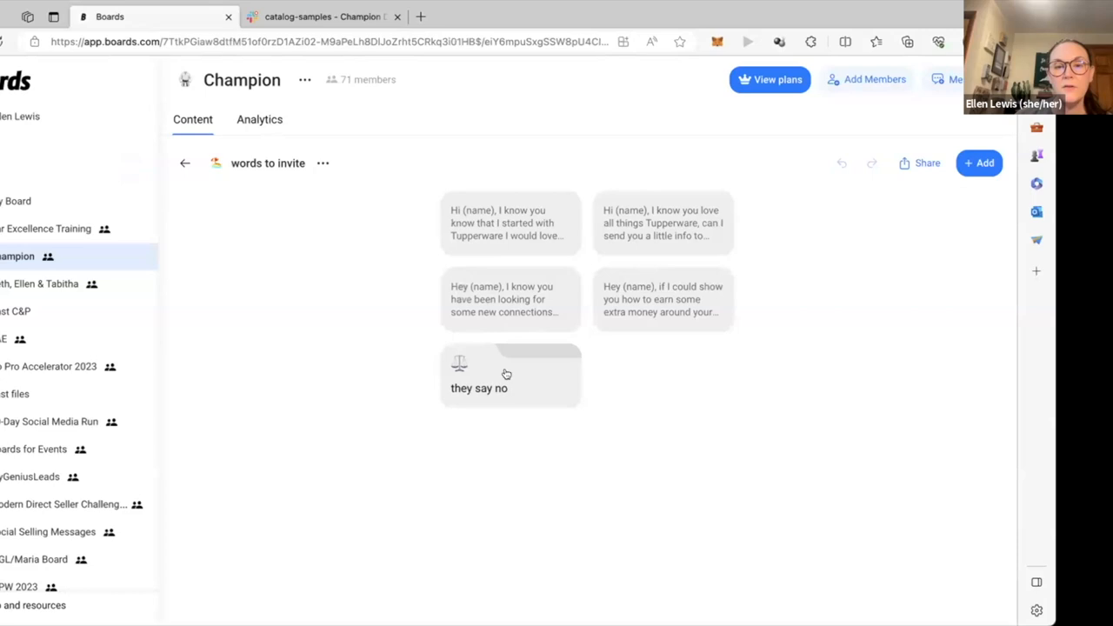
{"action": "left_click", "coordinate": [507, 374]}
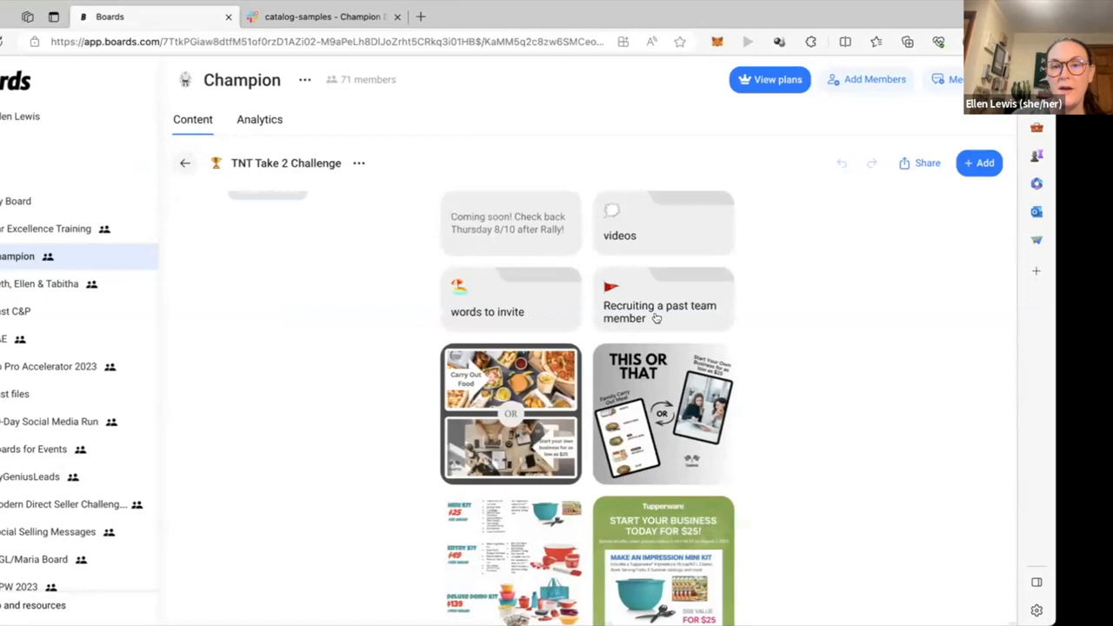
{"action": "left_click", "coordinate": [659, 311]}
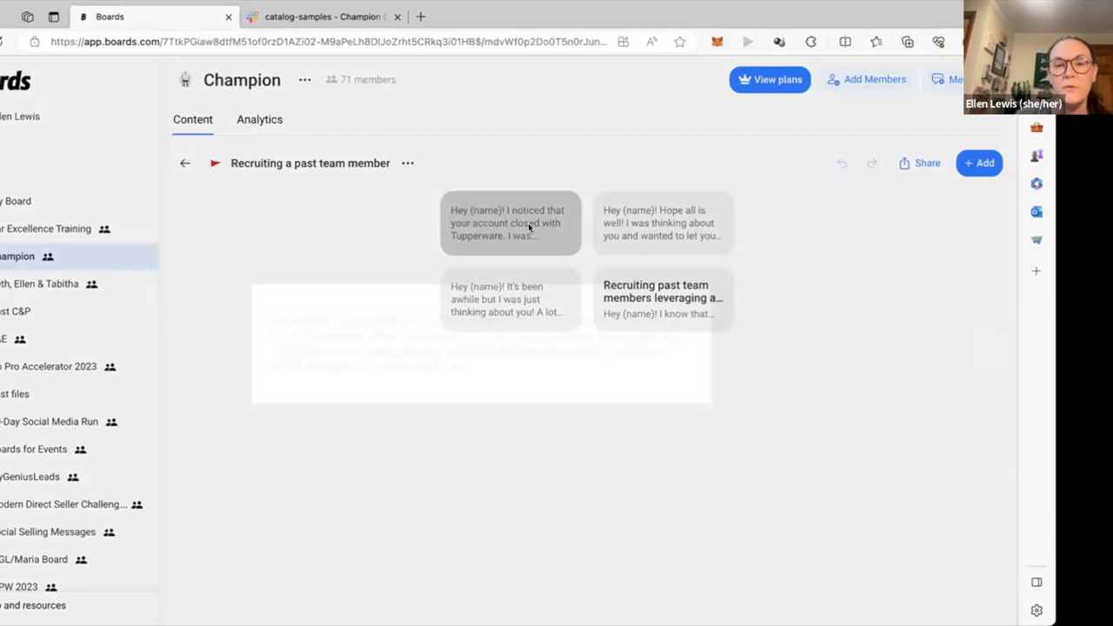
{"action": "left_click", "coordinate": [511, 222]}
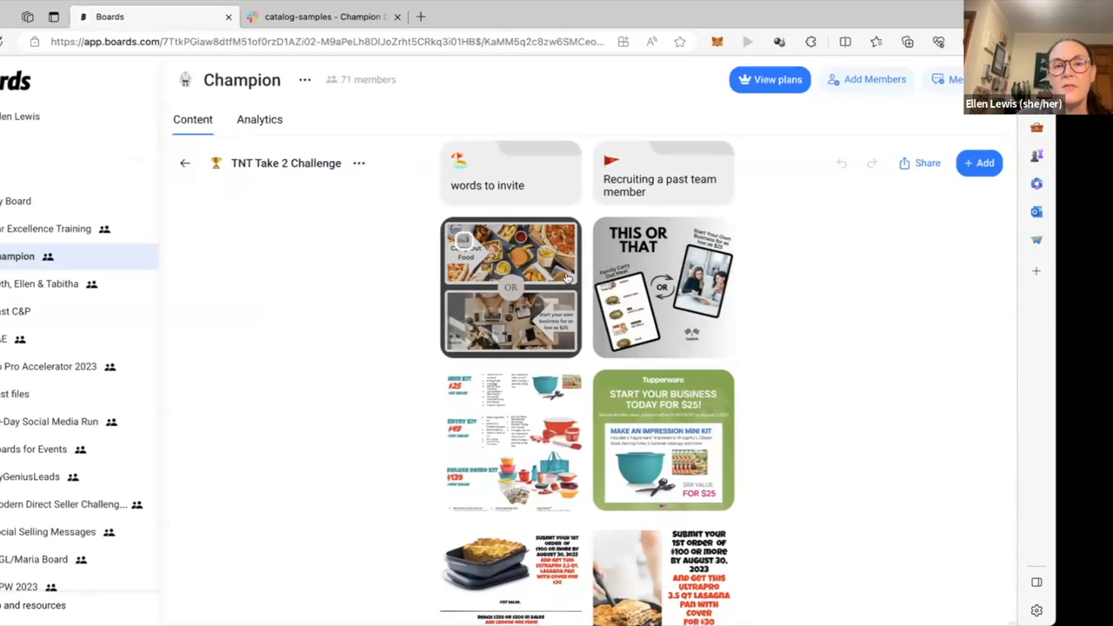
{"action": "mouse_move", "coordinate": [301, 354]}
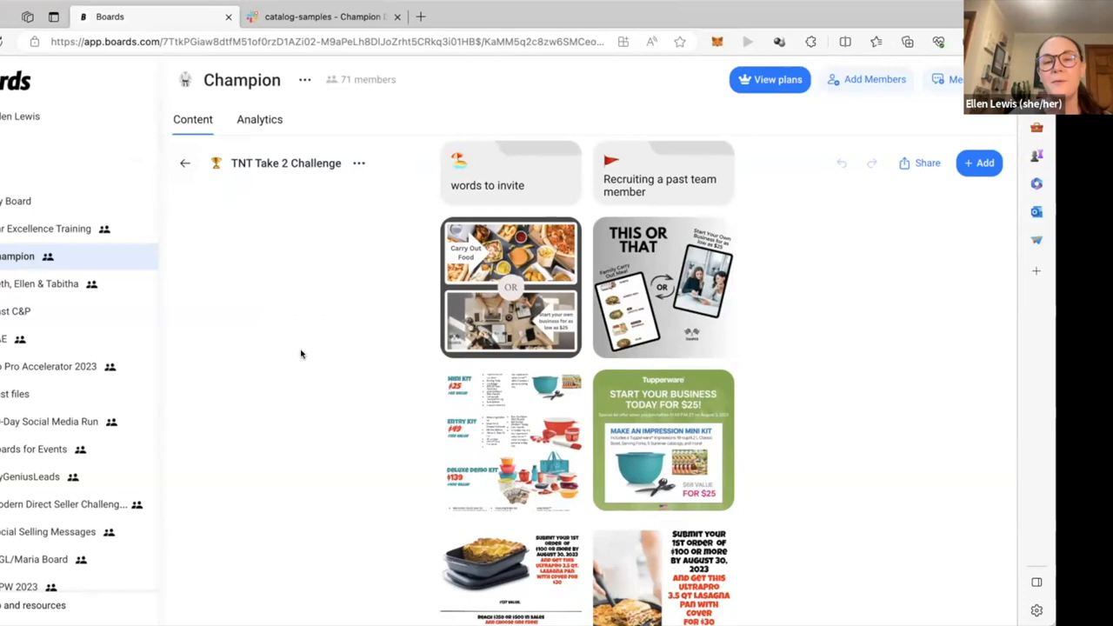
Step: Scroll past the meme images and select the Sharing the Business 101 link card
{"action": "scroll", "scroll_direction": "down", "scroll_amount": 3}
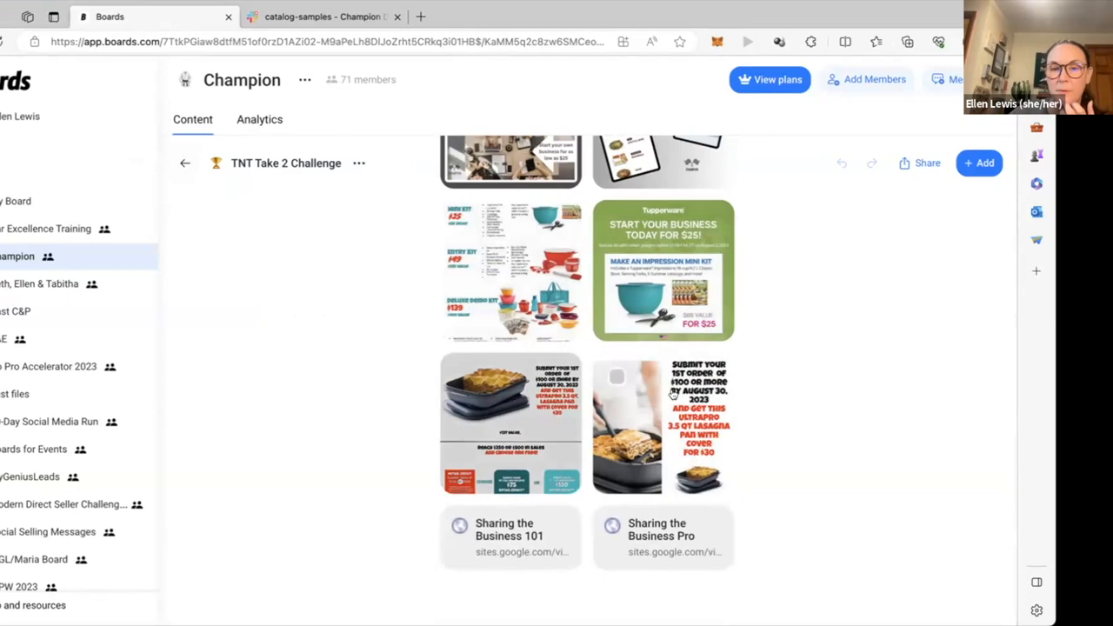
{"action": "scroll", "scroll_direction": "up", "scroll_amount": 3}
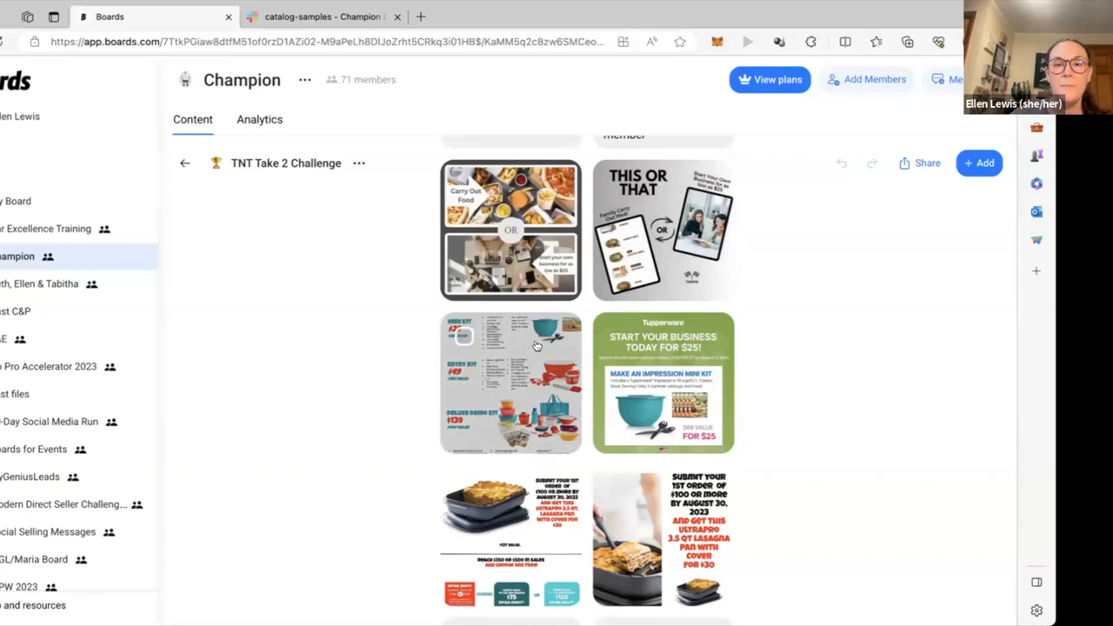
{"action": "scroll", "scroll_direction": "down", "scroll_amount": 3}
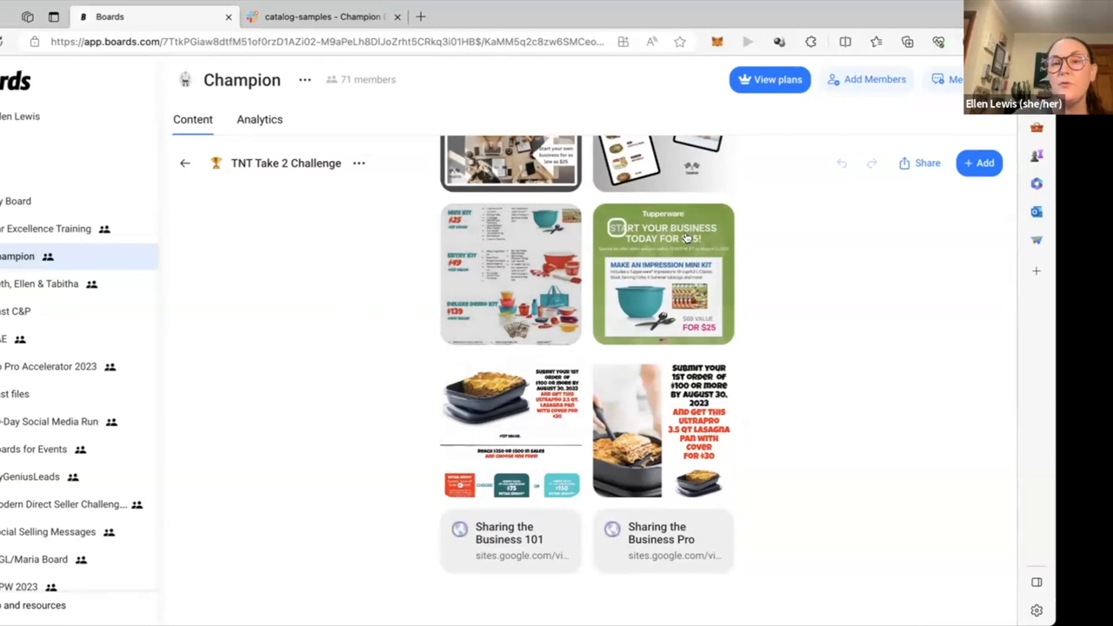
{"action": "left_click", "coordinate": [662, 274]}
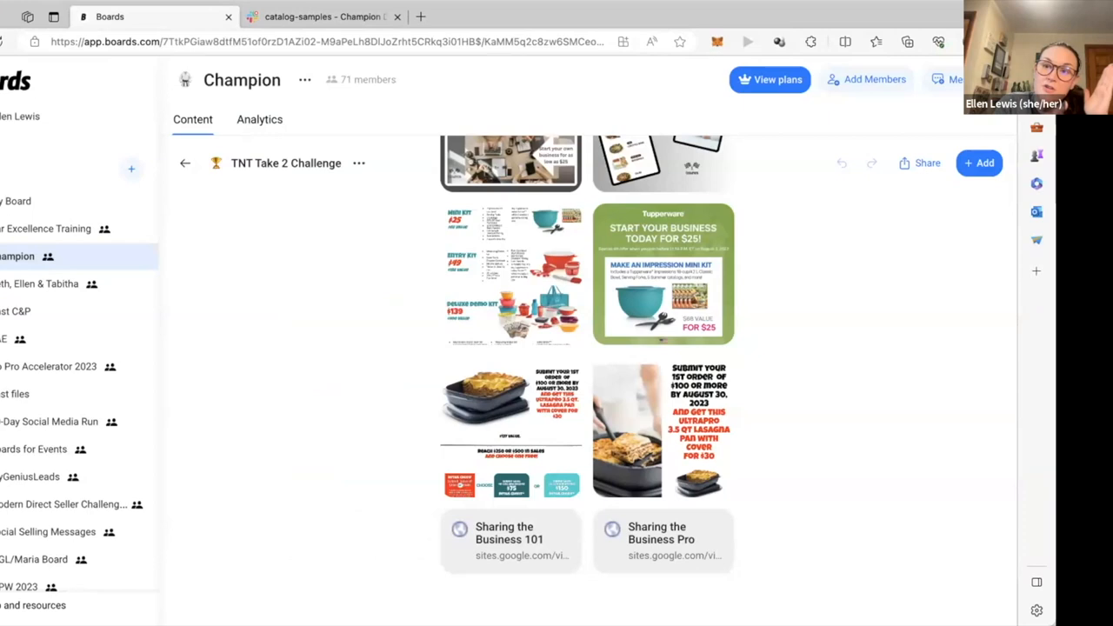
{"action": "mouse_move", "coordinate": [510, 539]}
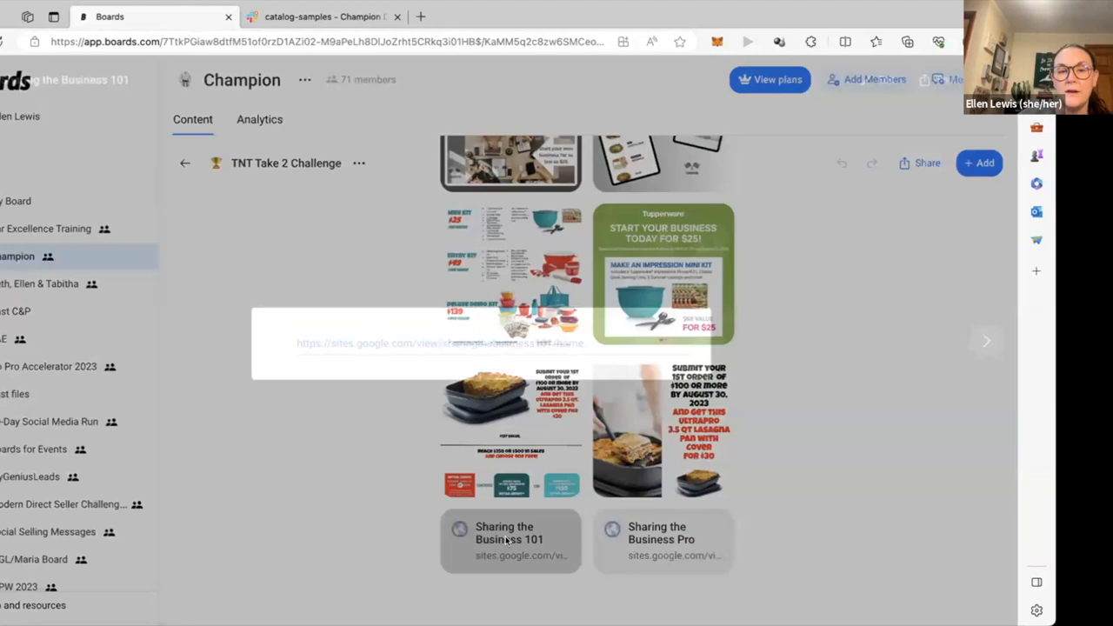
Step: Read the Sharing the Business 101 Google Sites page to the bottom, then switch back to Boards
{"action": "left_click", "coordinate": [510, 539]}
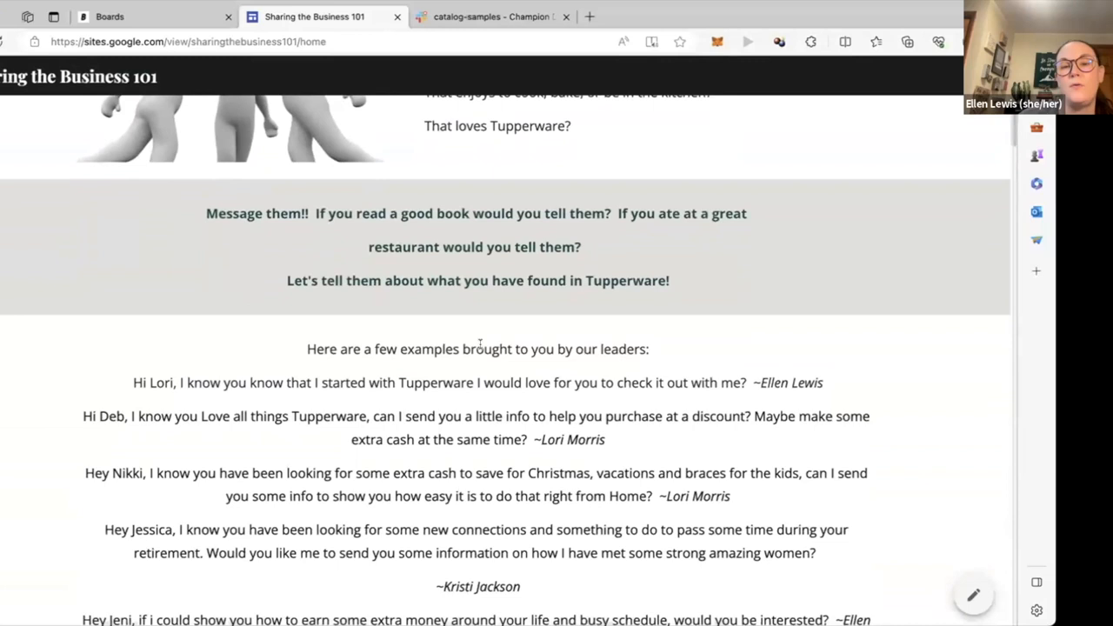
{"action": "scroll", "scroll_direction": "down", "scroll_amount": 3}
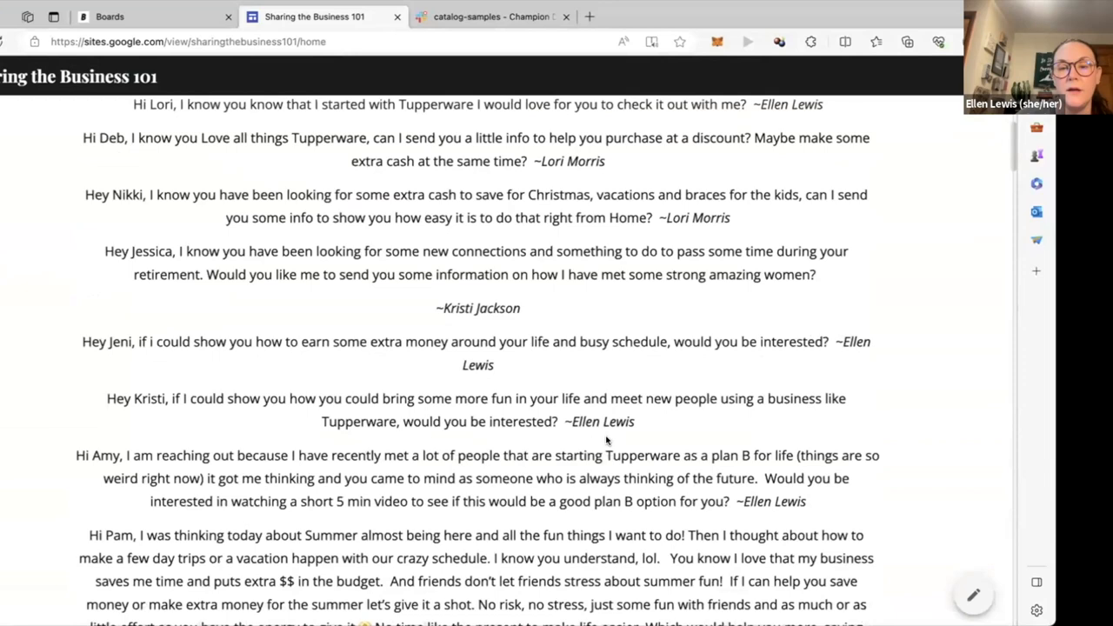
{"action": "scroll", "scroll_direction": "down", "scroll_amount": 3}
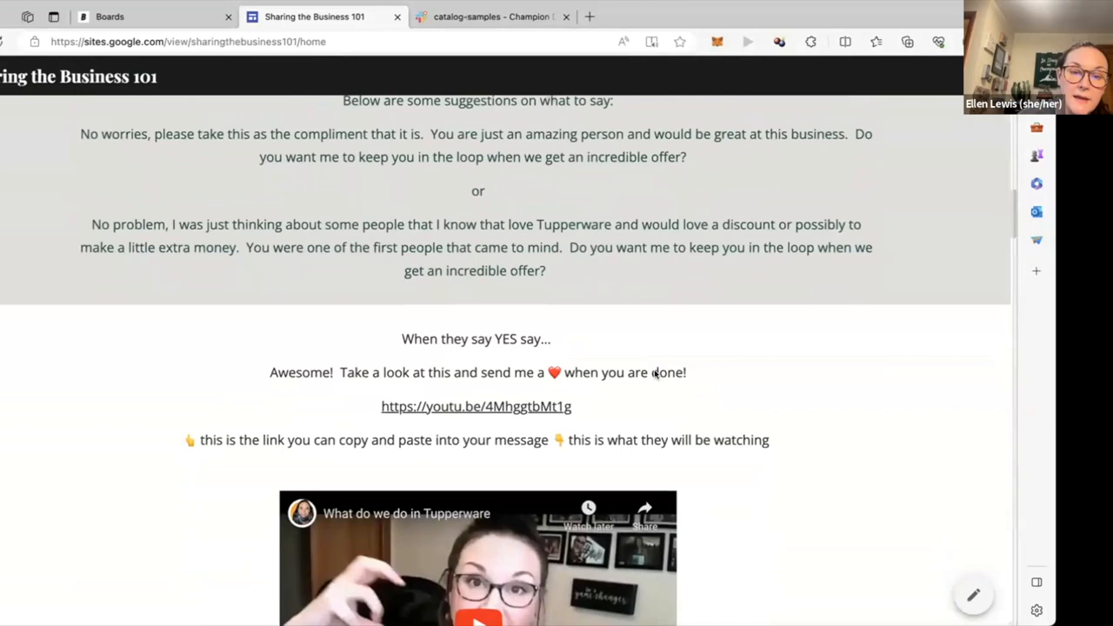
{"action": "scroll", "scroll_direction": "down", "scroll_amount": 3}
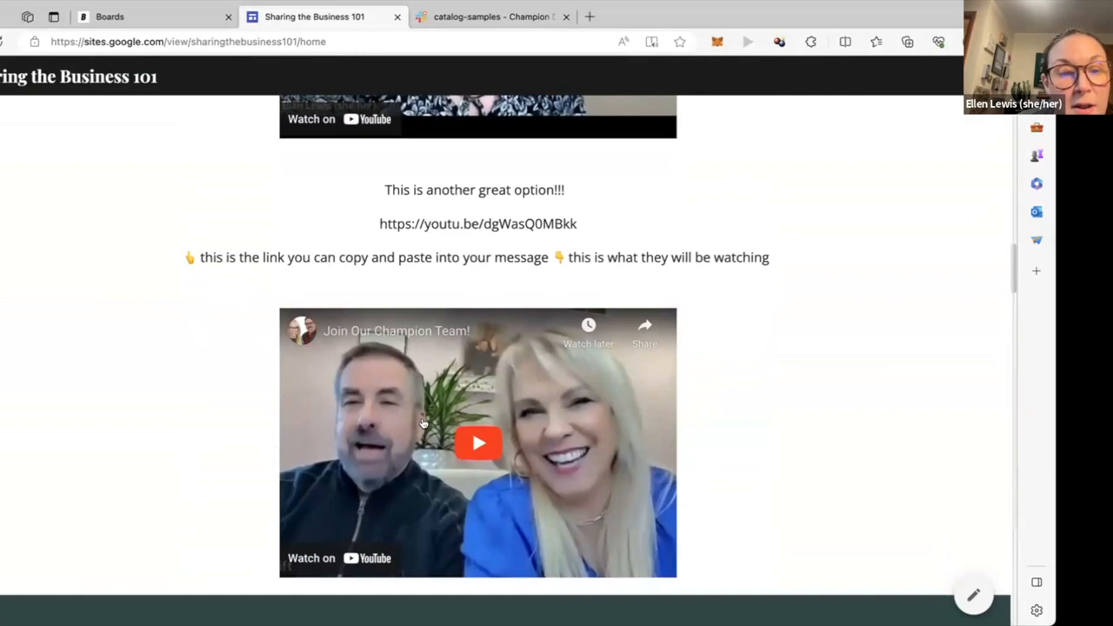
{"action": "scroll", "scroll_direction": "down", "scroll_amount": 3}
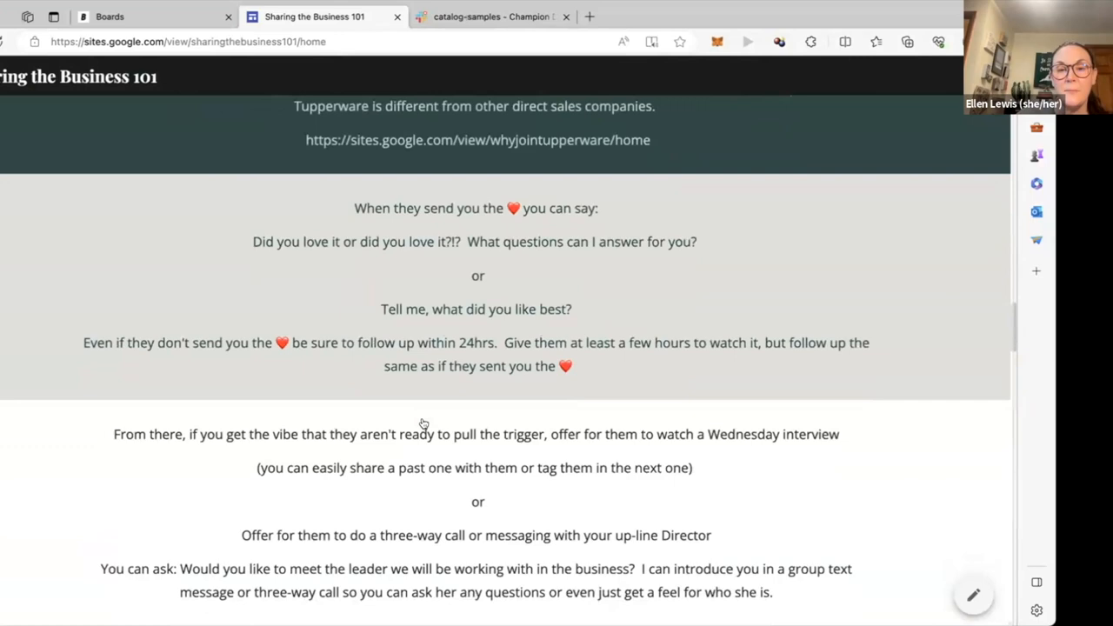
{"action": "scroll", "scroll_direction": "down", "scroll_amount": 3}
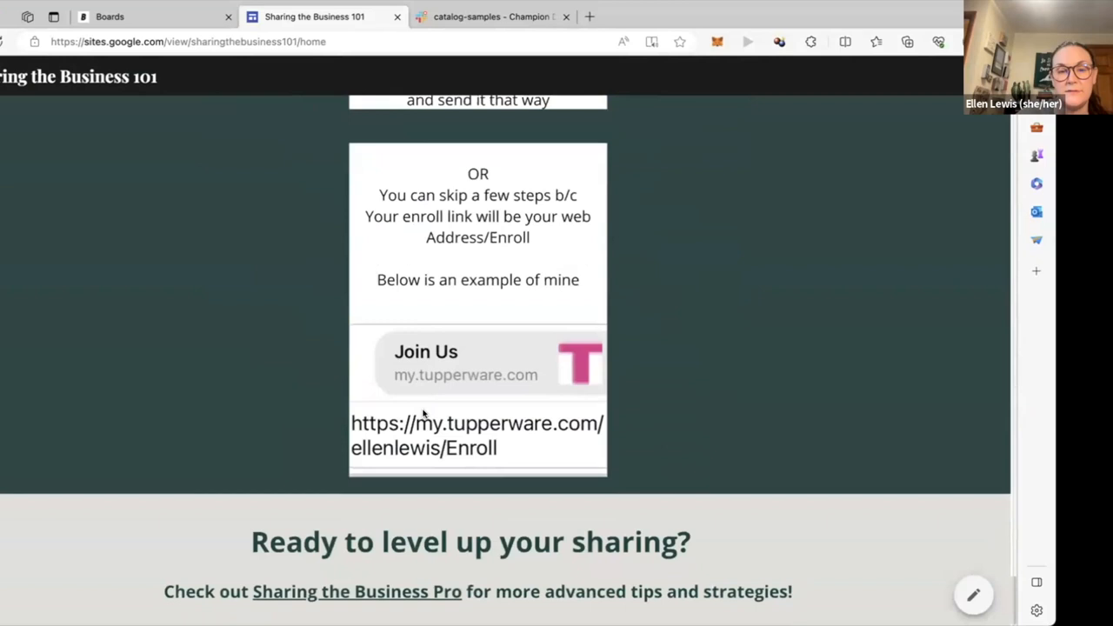
{"action": "left_click", "coordinate": [109, 16]}
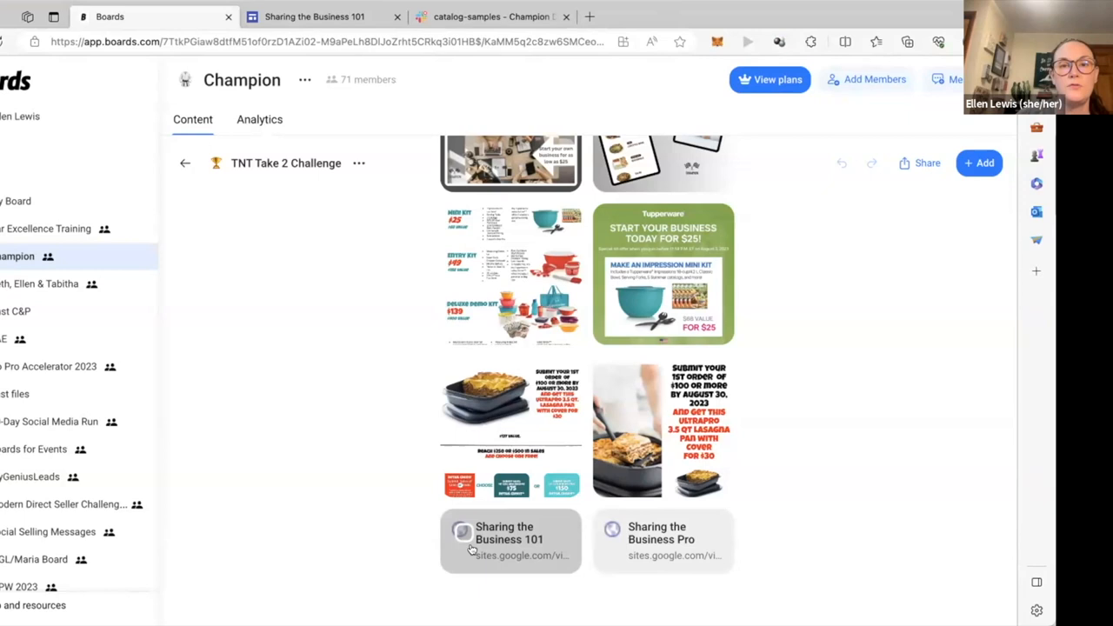
{"action": "mouse_move", "coordinate": [185, 163]}
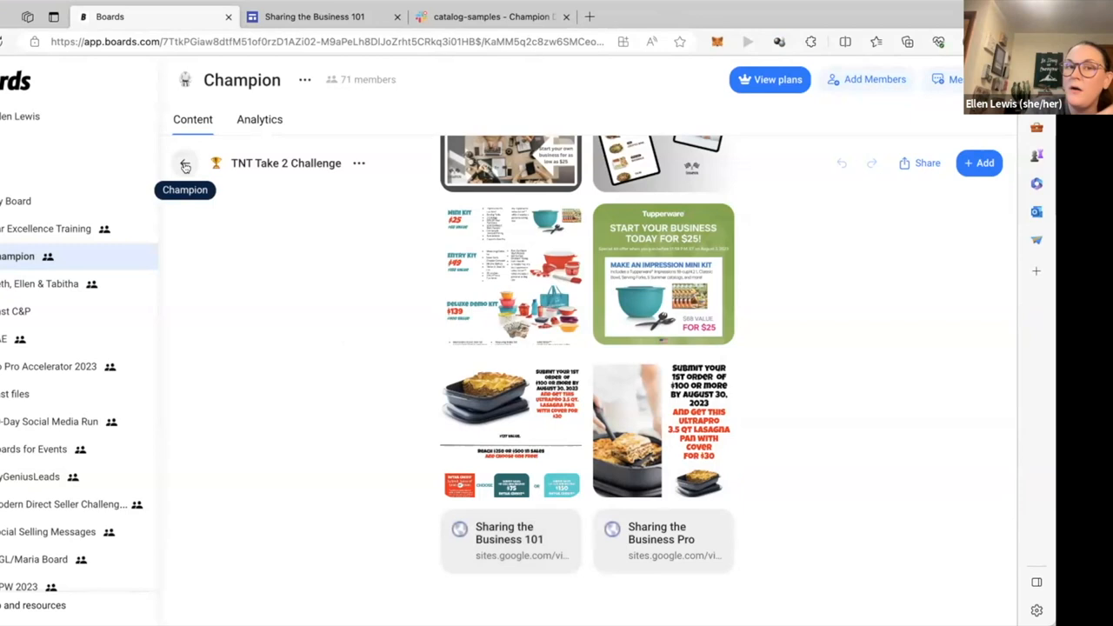
{"action": "mouse_move", "coordinate": [873, 69]}
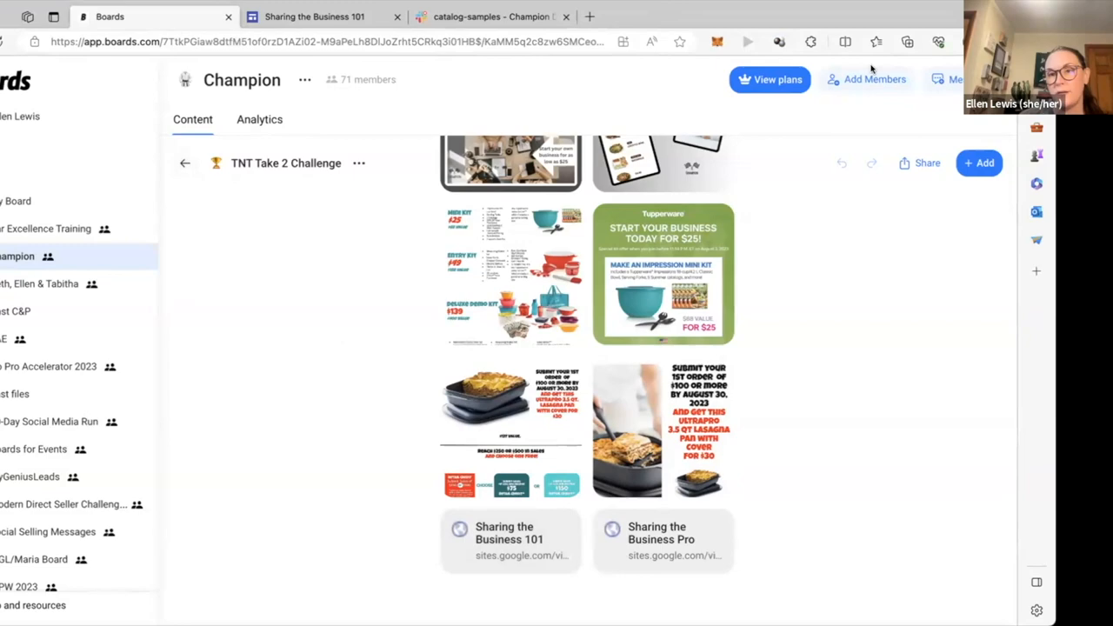